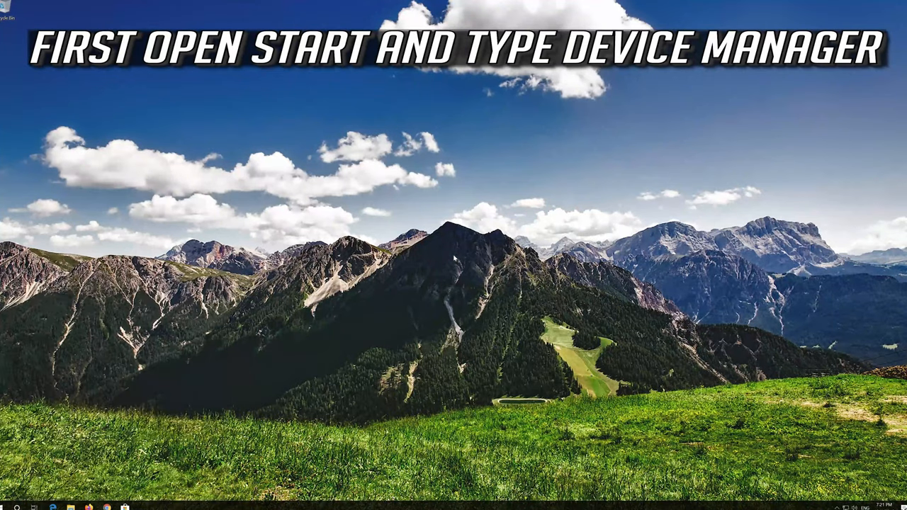
Step: Search the Start menu for 'device manage' and launch Device Manager from the results
text(device manager)
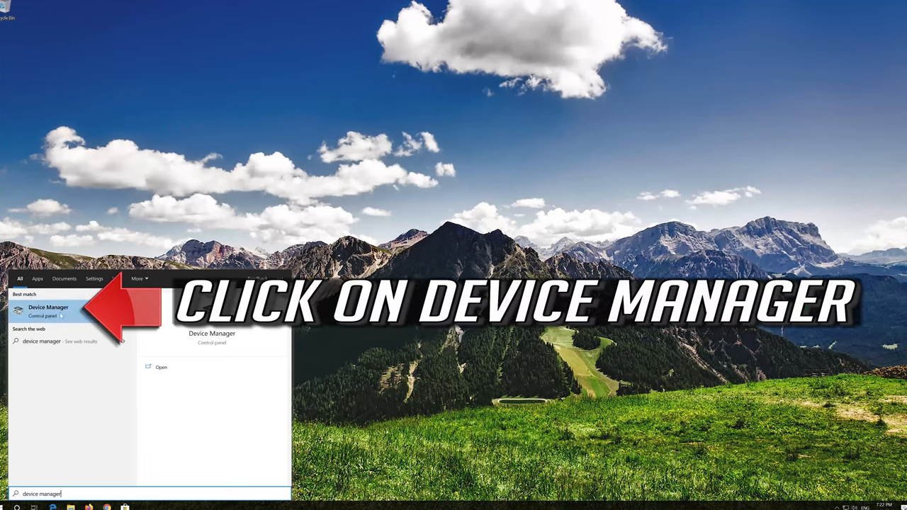
click(48, 310)
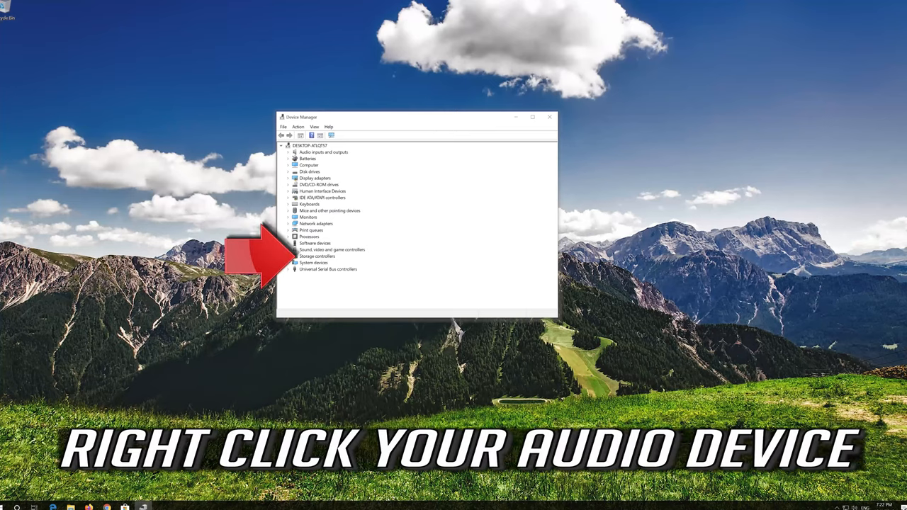
Step: Update the High Definition Audio Device driver under Sound, video and game controllers by searching automatically
click(285, 250)
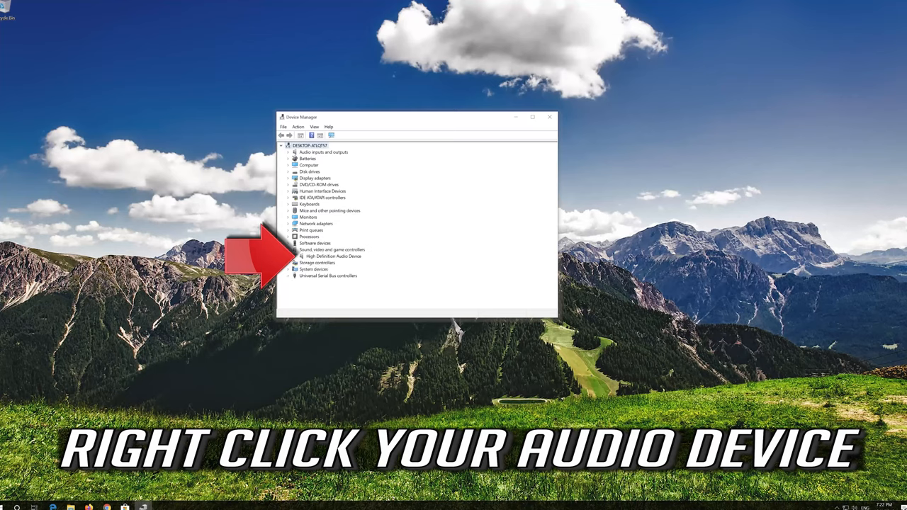
click(329, 257)
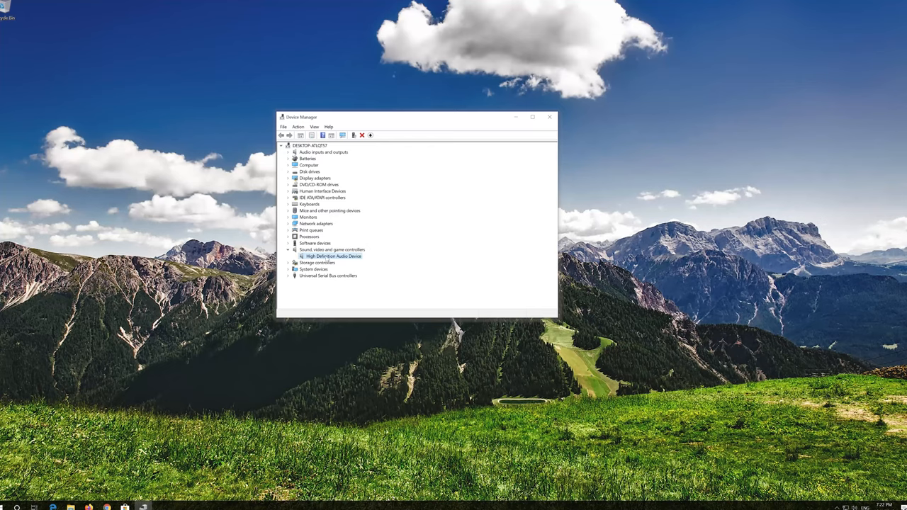
right_click(334, 256)
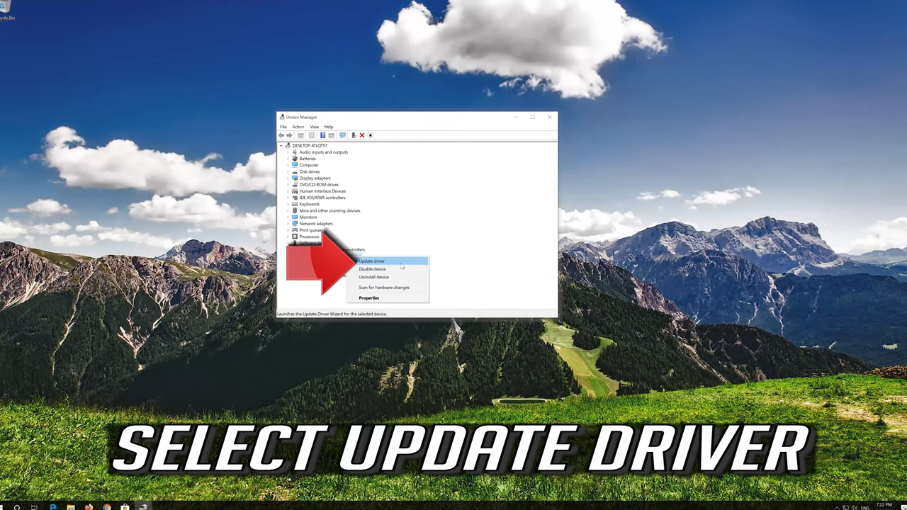
click(377, 258)
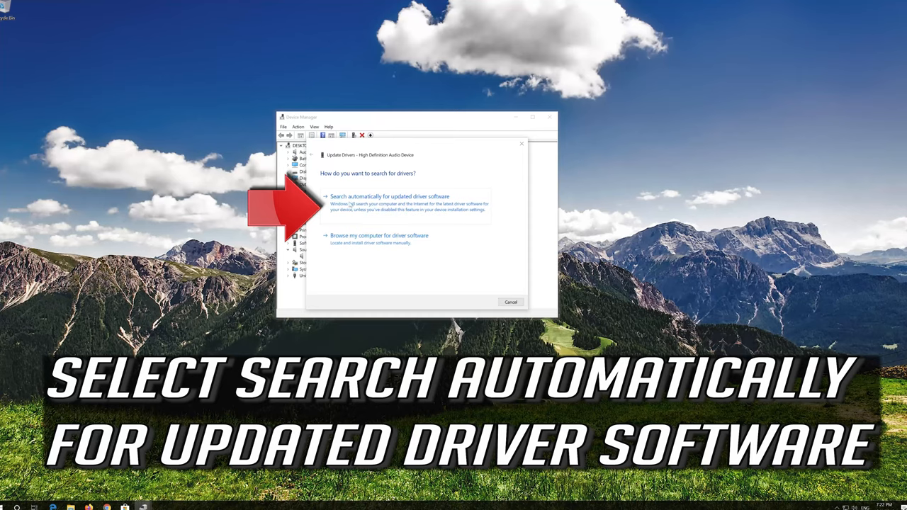
mouse_move(461, 214)
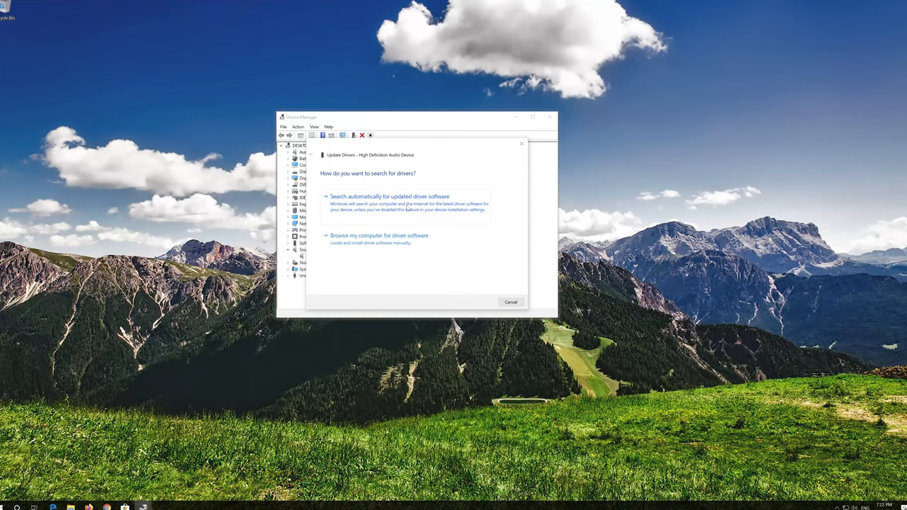
click(405, 197)
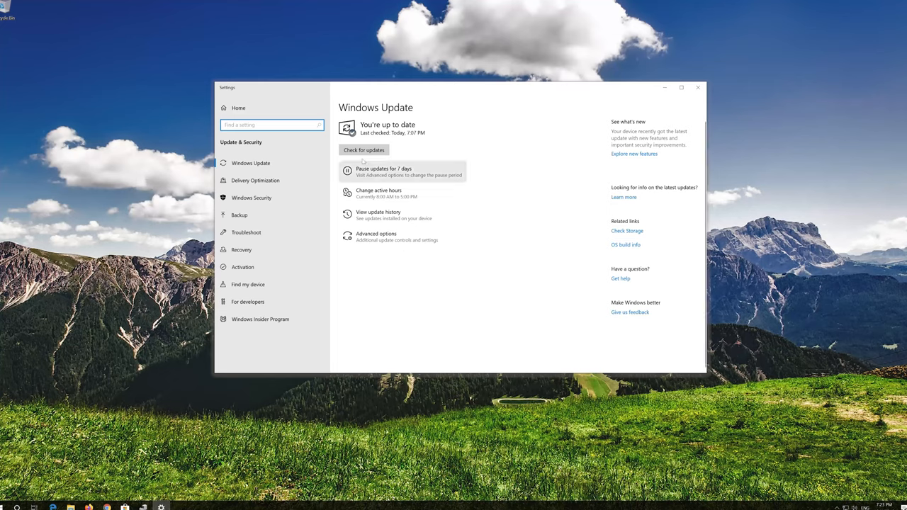
Step: Check Windows Update for available updates
click(363, 150)
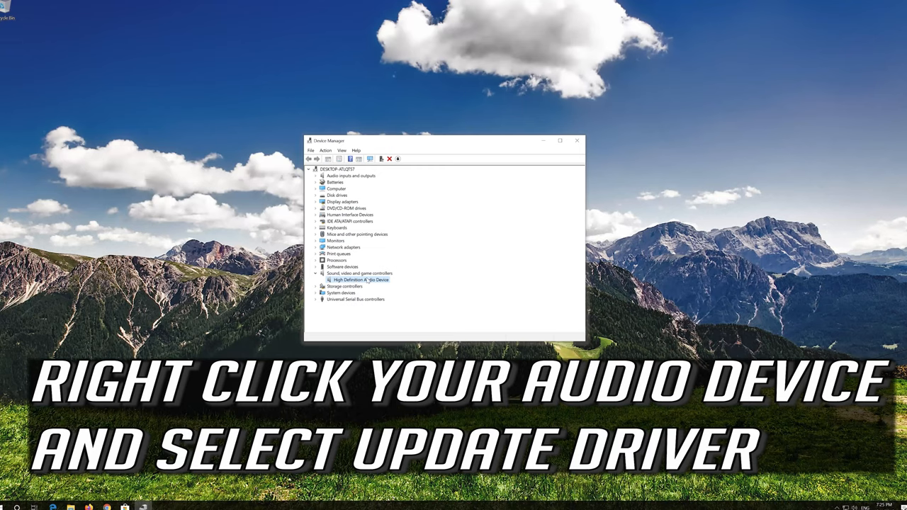
Step: Update the High Definition Audio Device driver by browsing this computer for driver software
right_click(358, 280)
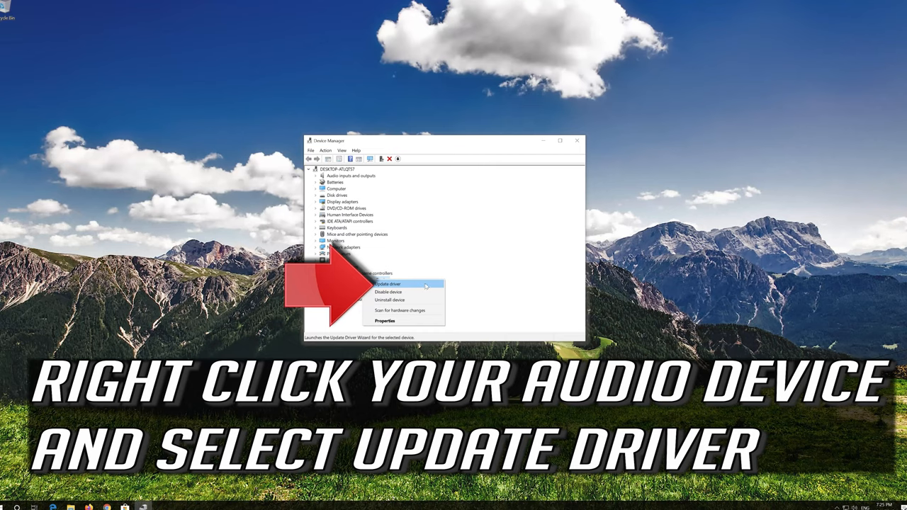
click(378, 282)
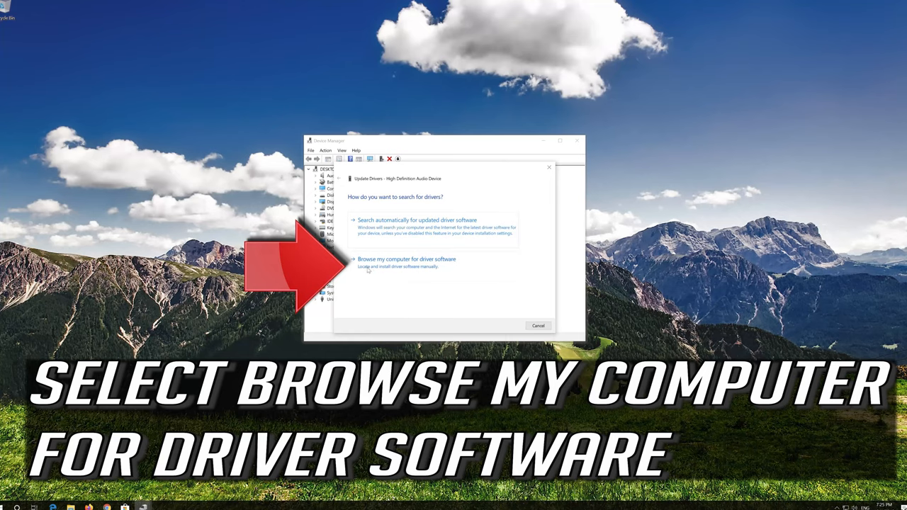
mouse_move(409, 275)
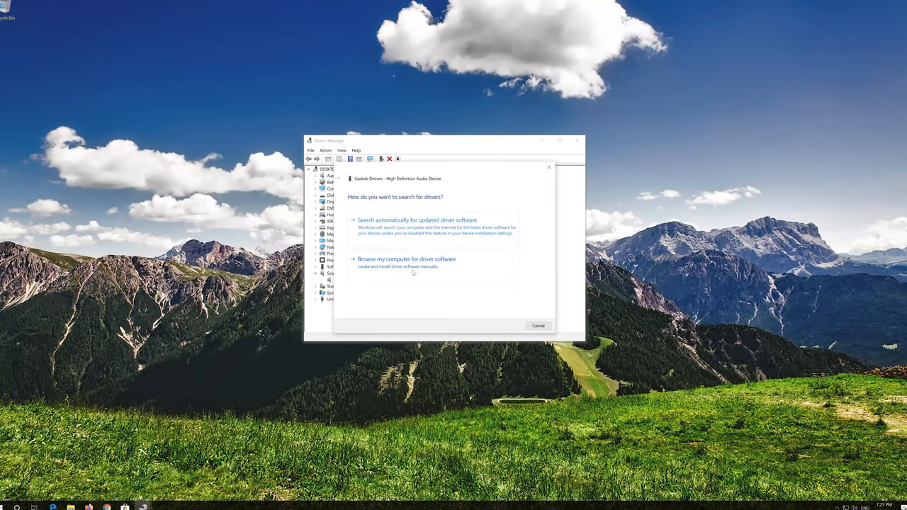
click(403, 259)
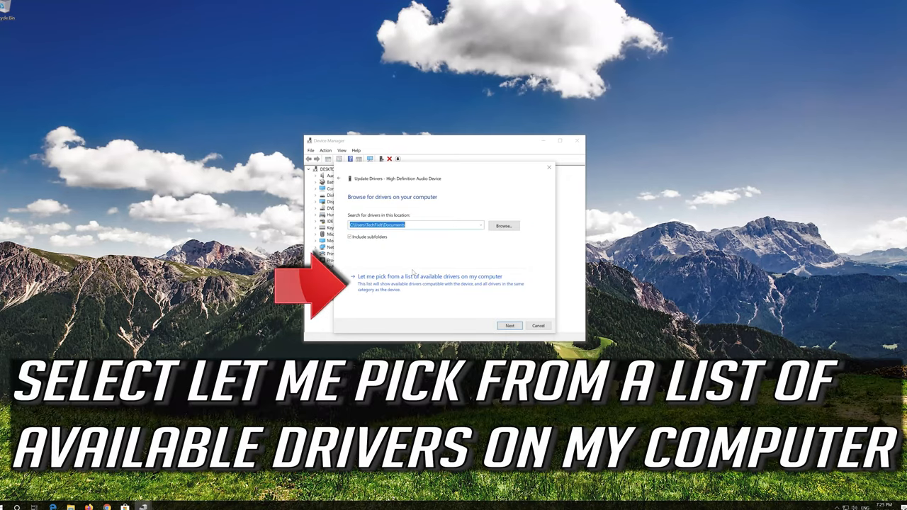
mouse_move(414, 297)
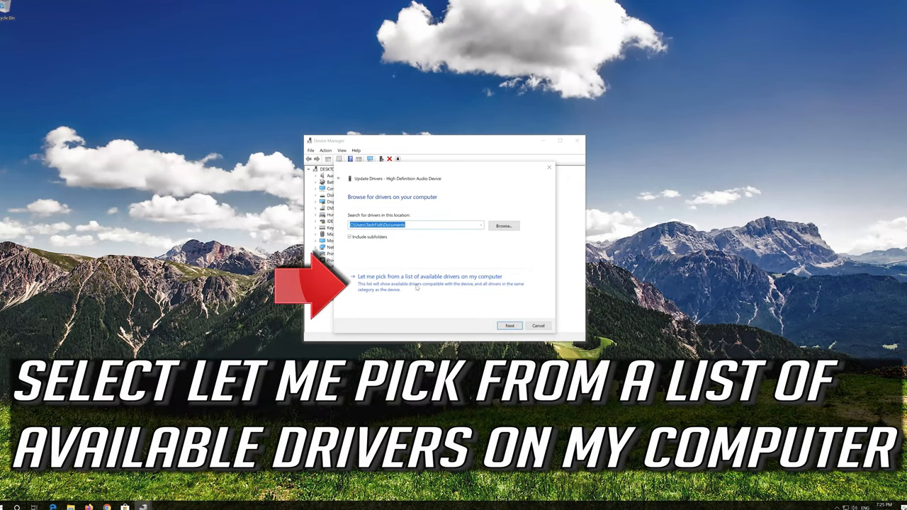
mouse_move(489, 296)
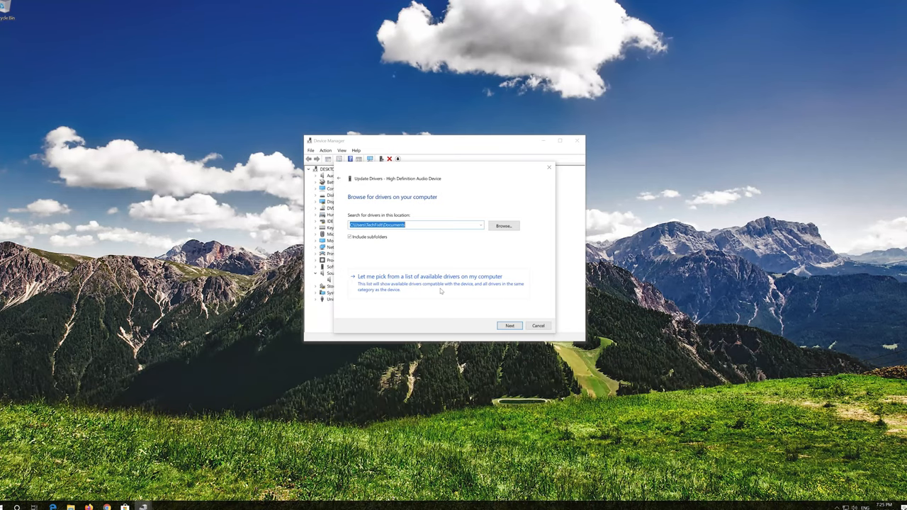
Step: Install the High Definition Audio Device driver from the computer's driver list, accepting the warning
click(432, 277)
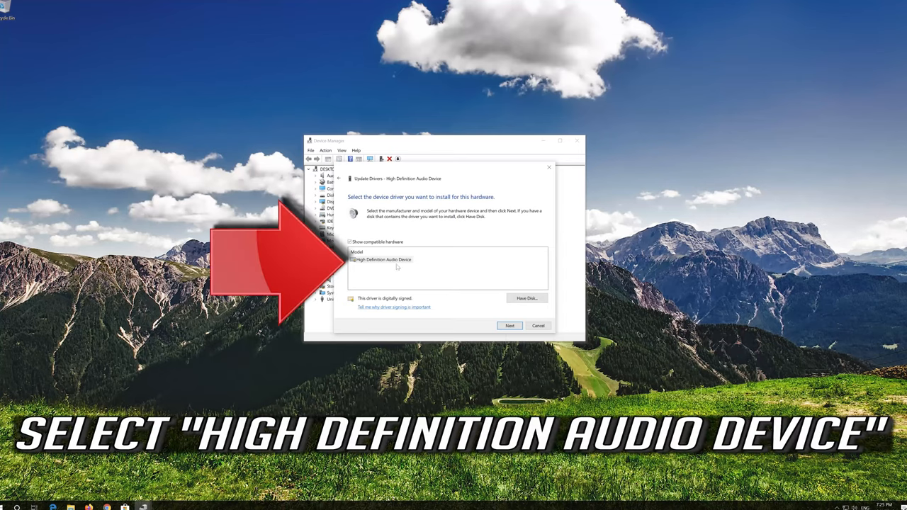
click(392, 260)
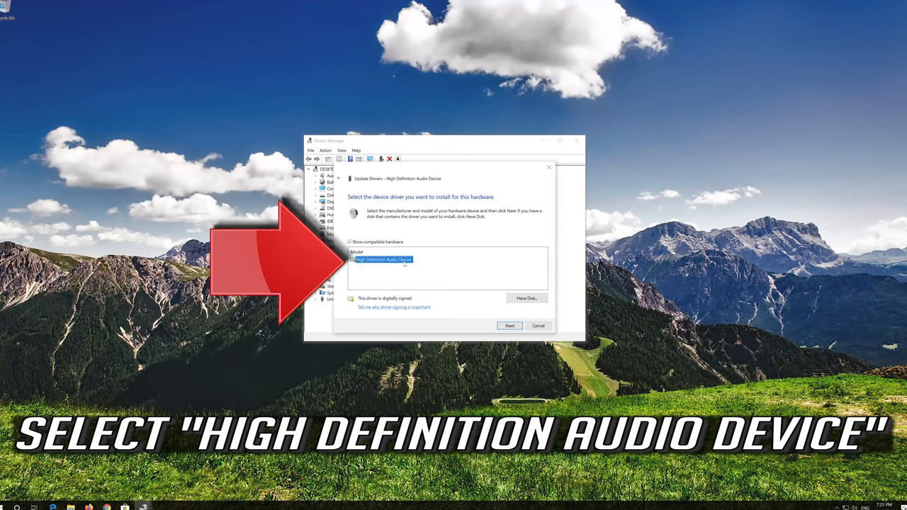
click(393, 259)
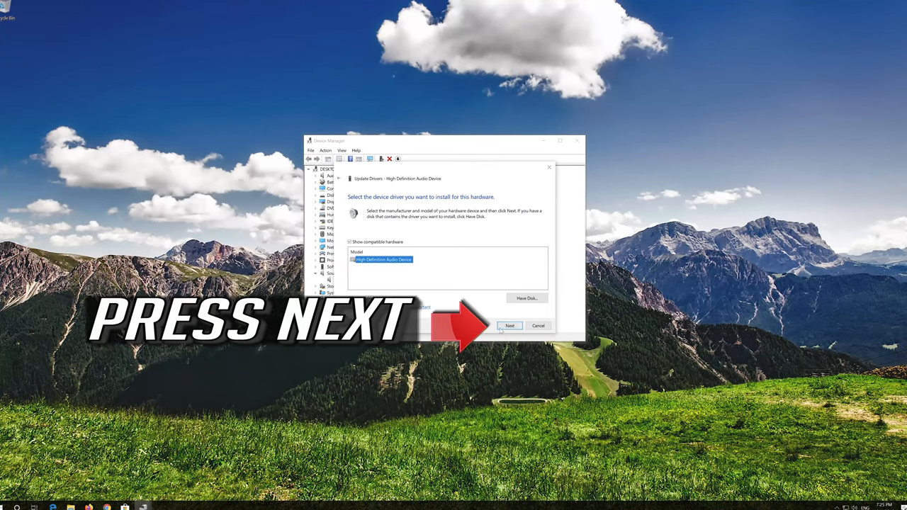
click(510, 326)
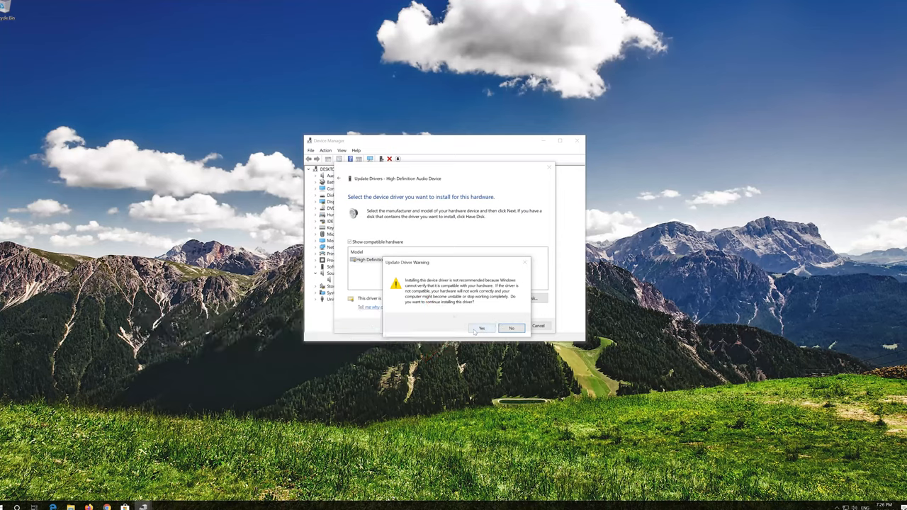
click(482, 327)
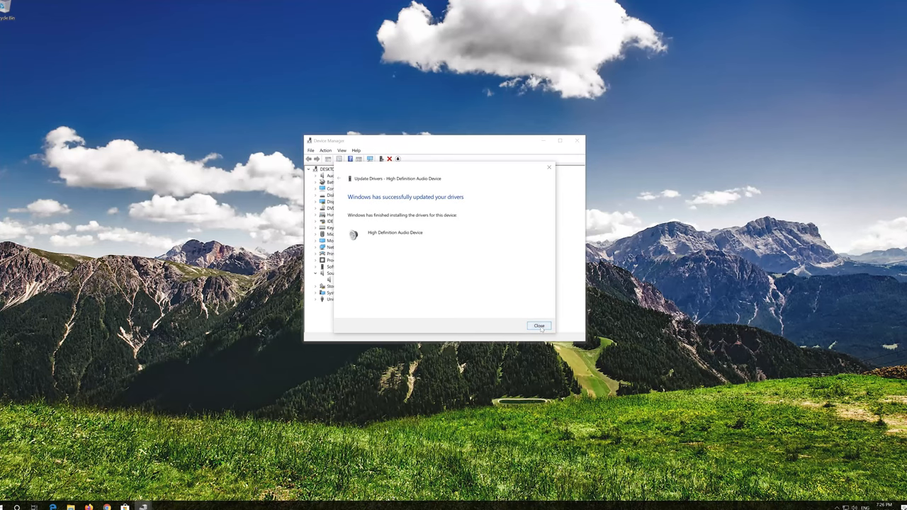
click(539, 326)
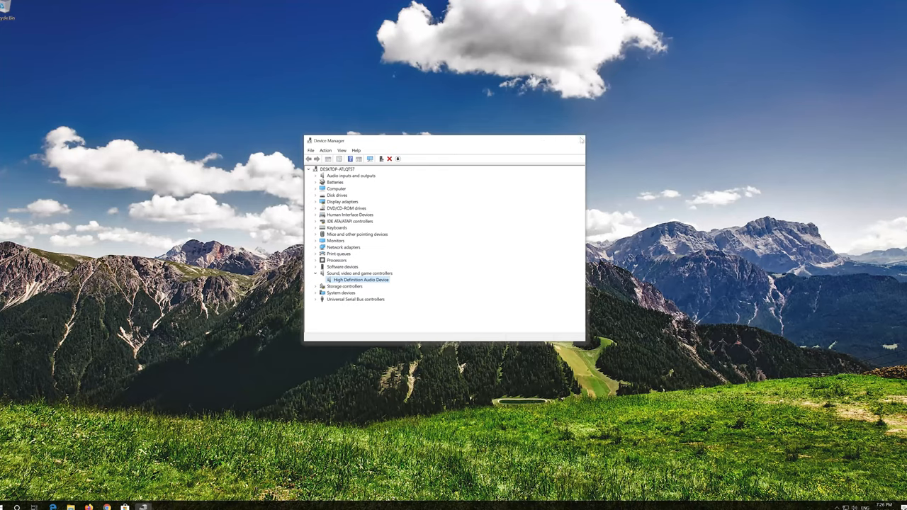
Step: Close Device Manager and open the Start menu
click(8, 505)
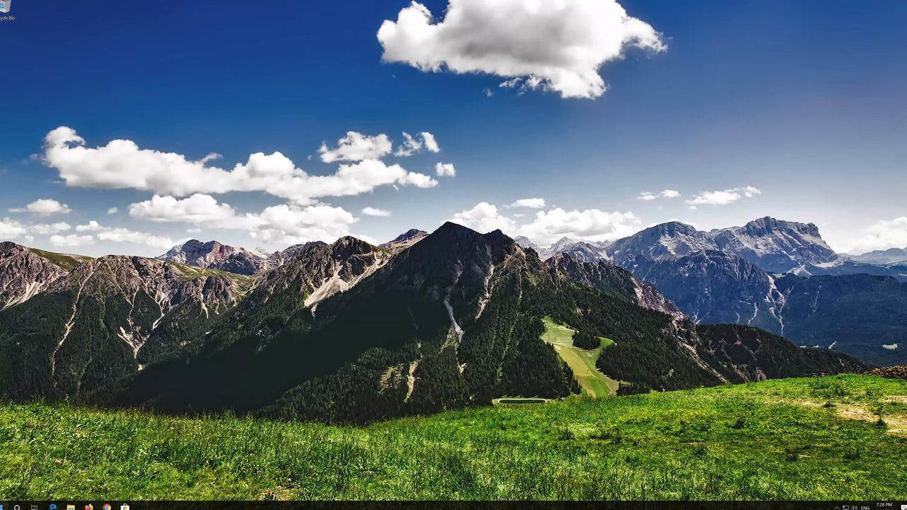
click(8, 504)
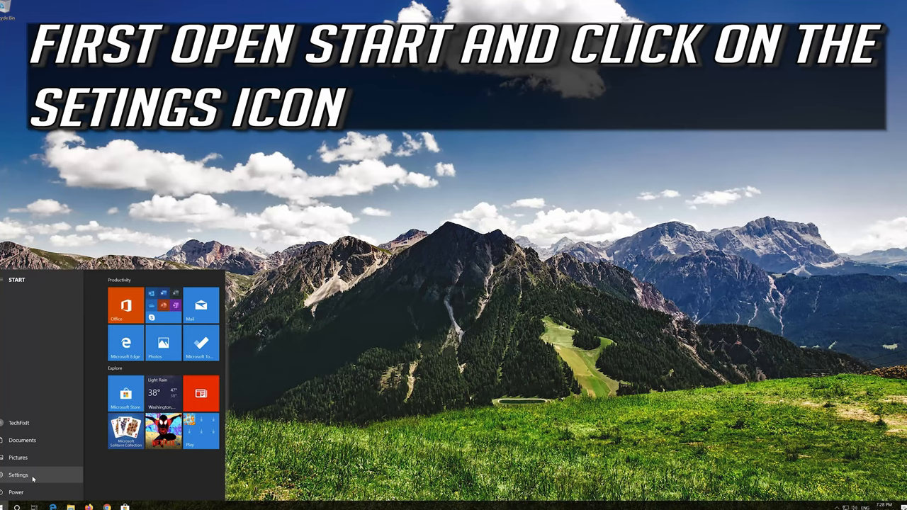
Step: Go to the Sound page under System in Windows Settings
click(18, 475)
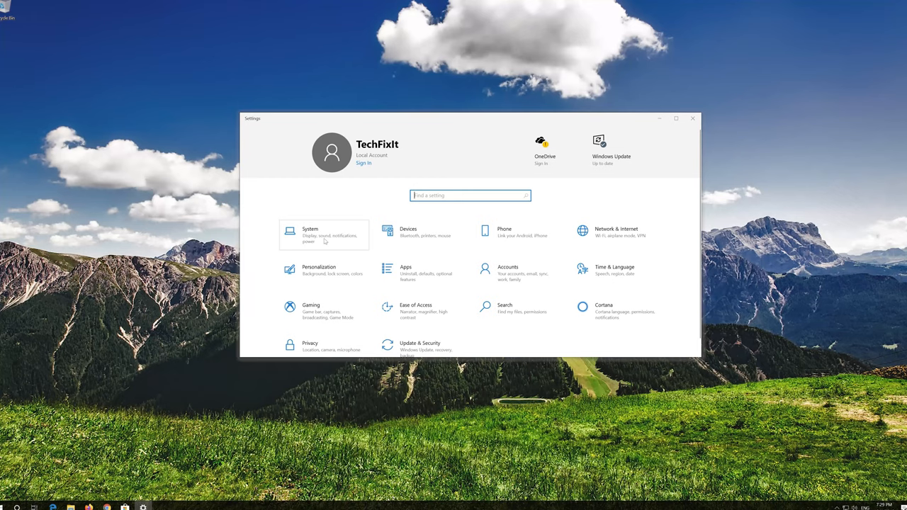
click(310, 236)
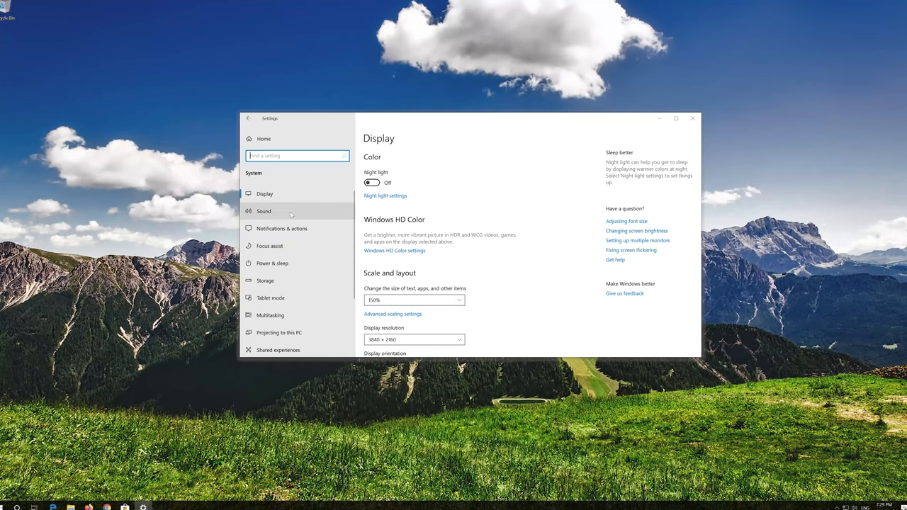
click(263, 211)
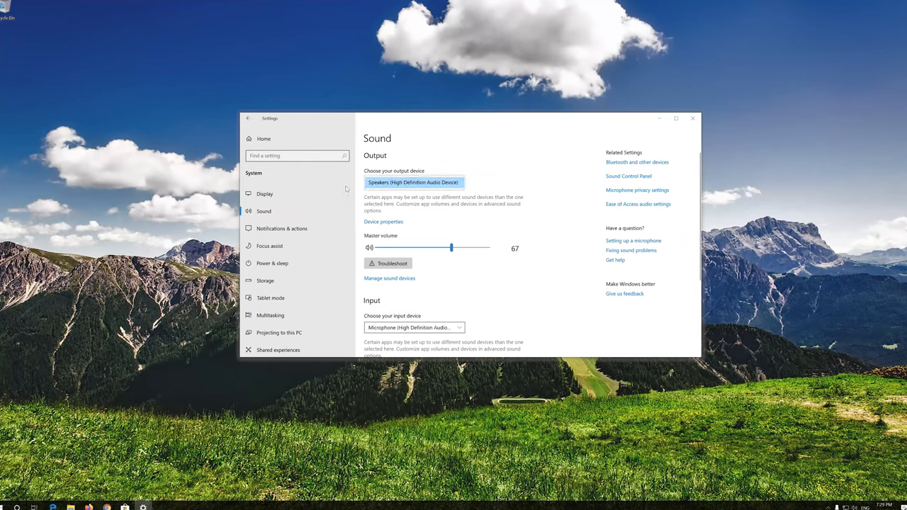
Step: Run the sound troubleshooter from the Master volume section
click(388, 264)
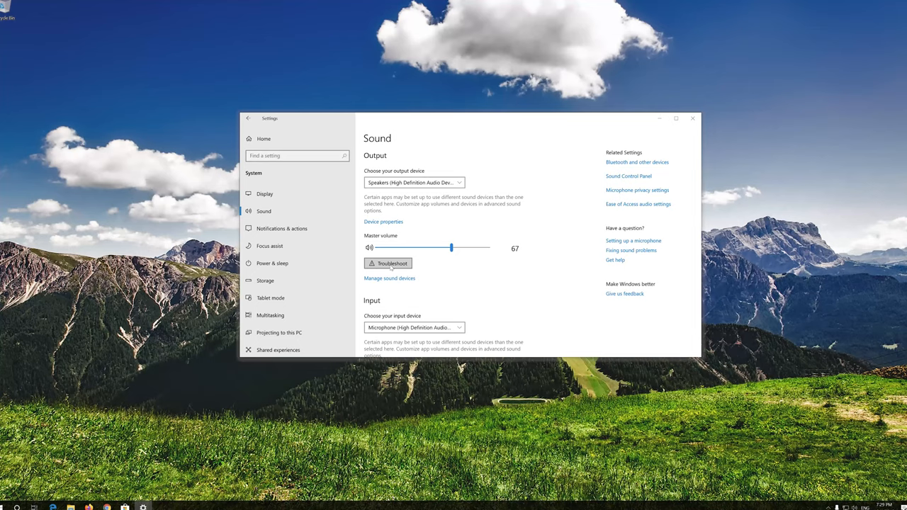
click(389, 263)
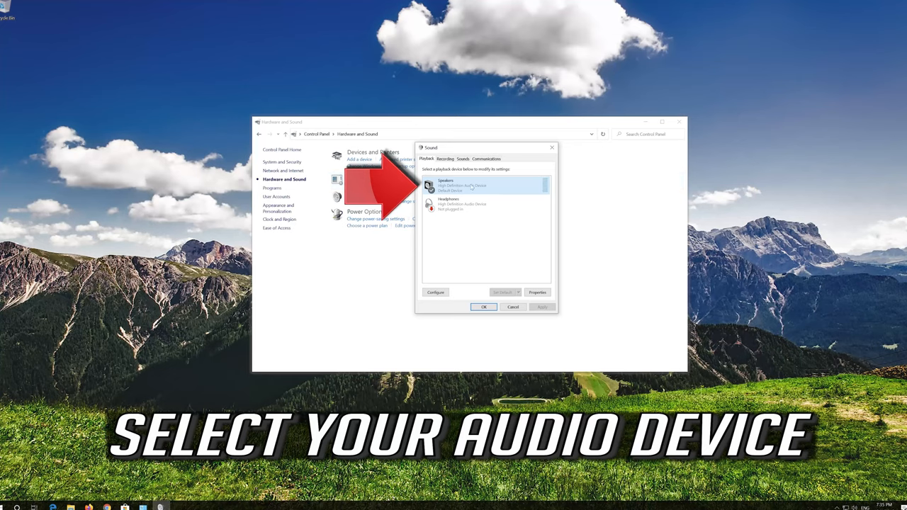
Step: Change the Speakers' default format in their Advanced properties and save the change
right_click(459, 184)
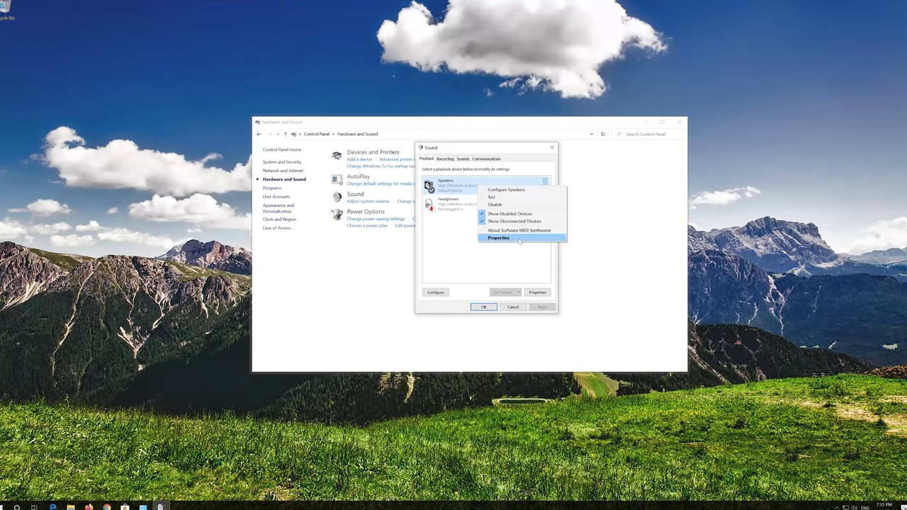
click(498, 238)
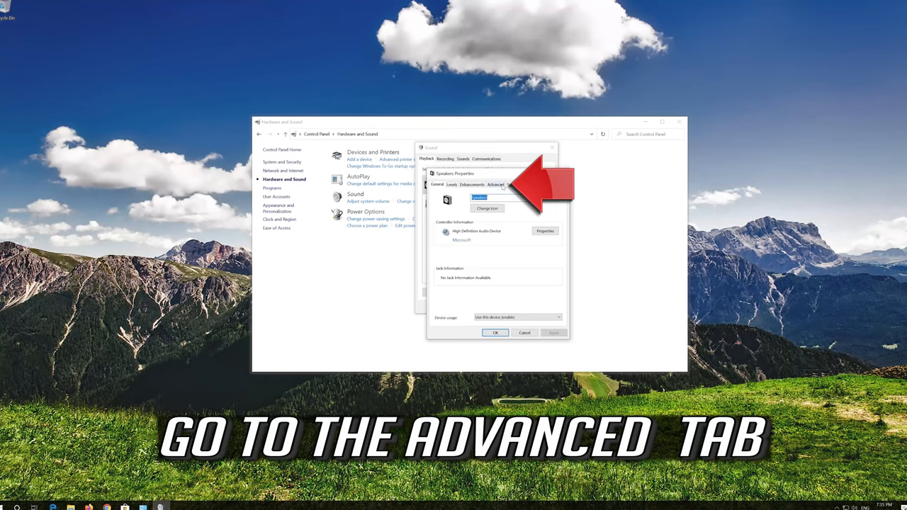
click(504, 185)
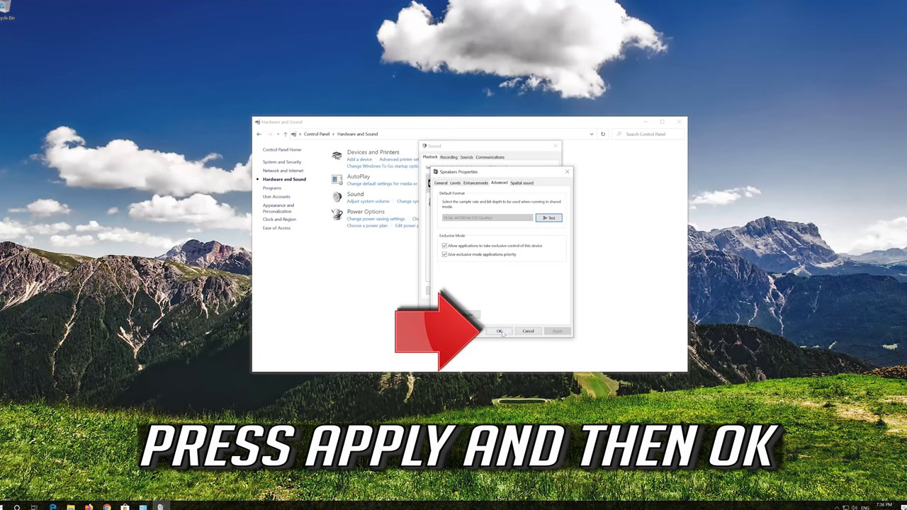
click(500, 331)
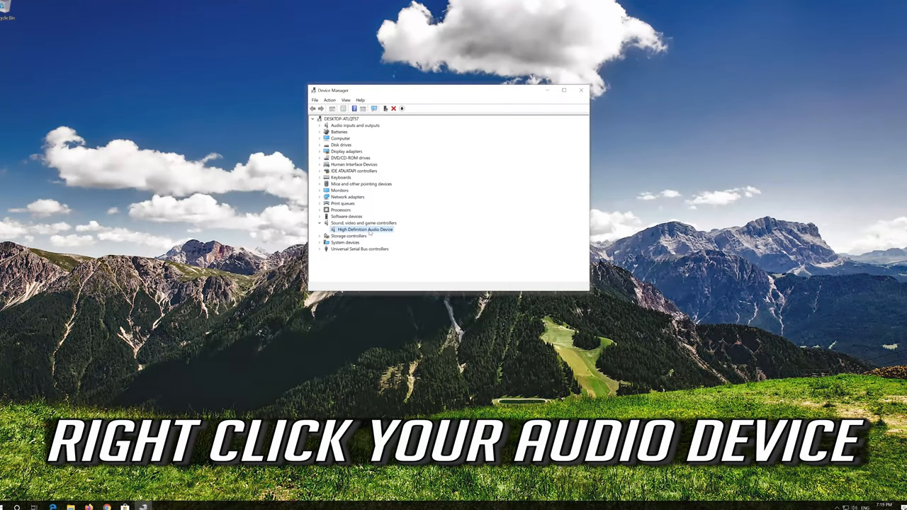
Step: Uninstall the High Definition Audio Device, confirm the removal, and close Device Manager
right_click(370, 229)
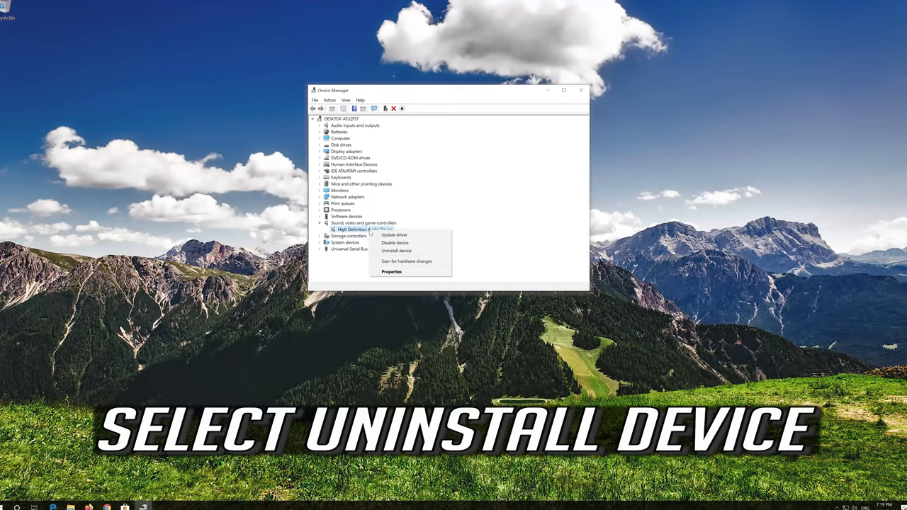
mouse_move(401, 251)
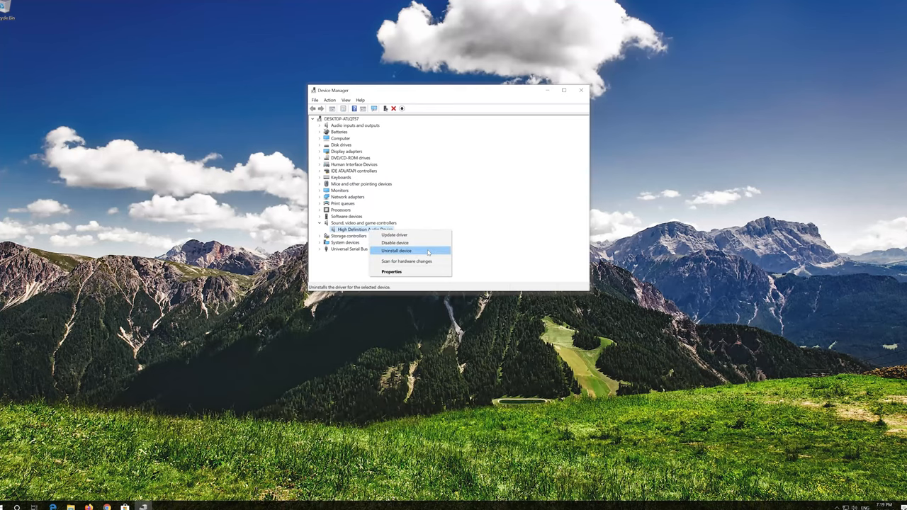
mouse_move(419, 251)
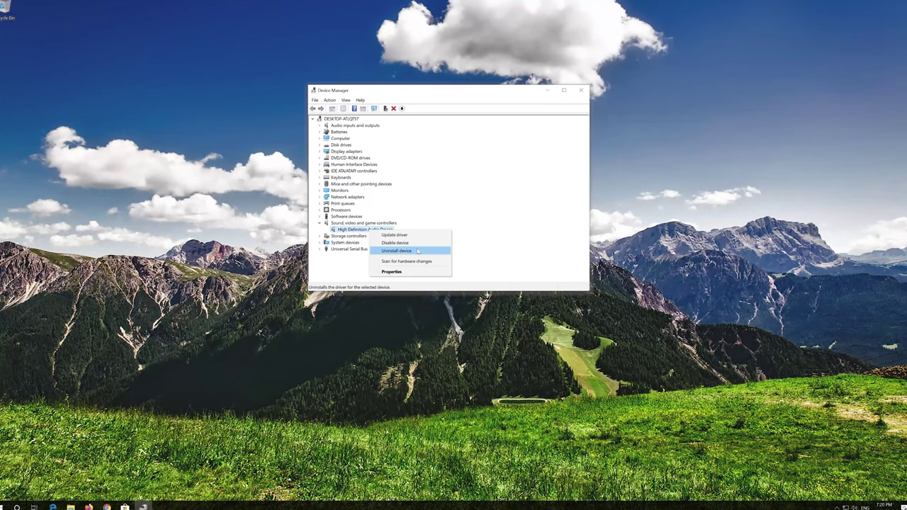
click(411, 251)
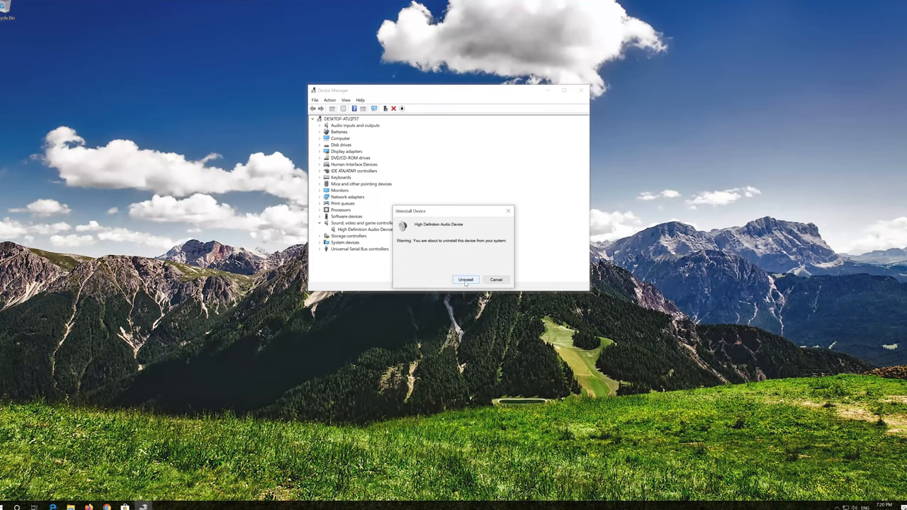
click(465, 280)
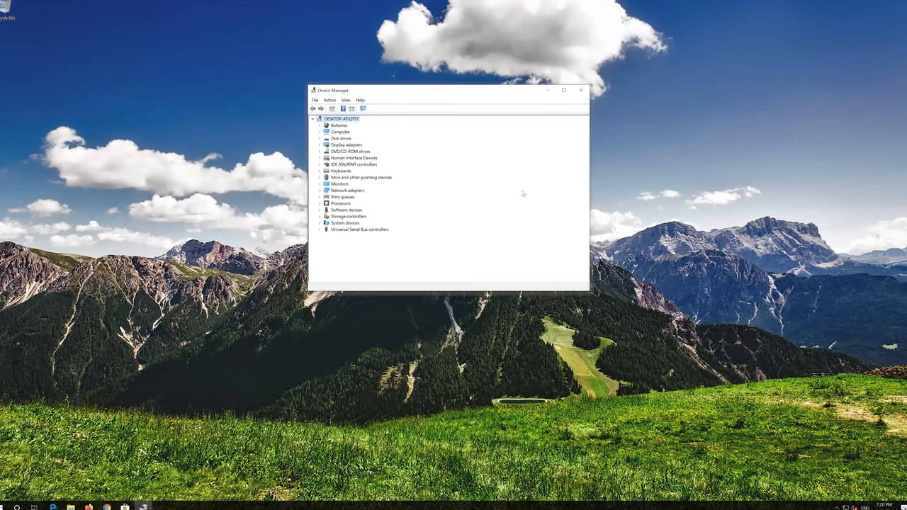
click(581, 91)
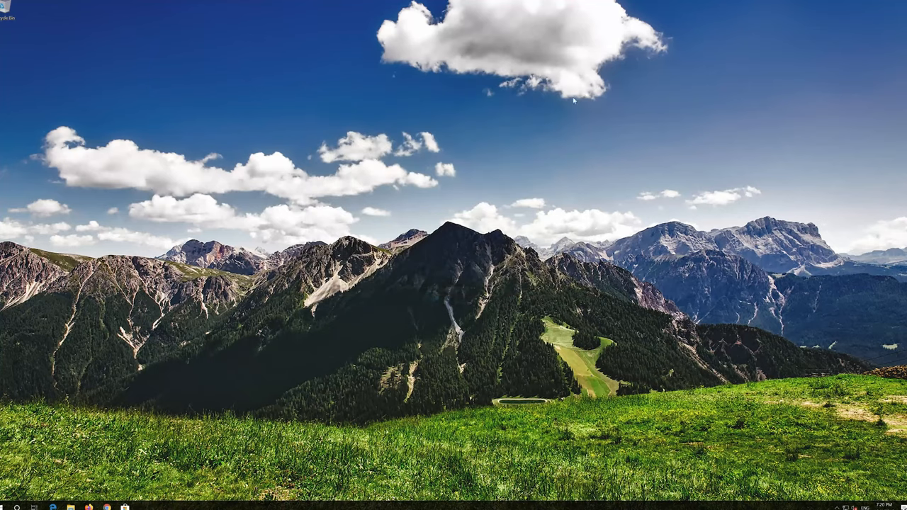
Step: Restart the computer using the Power options in the Start menu
click(5, 504)
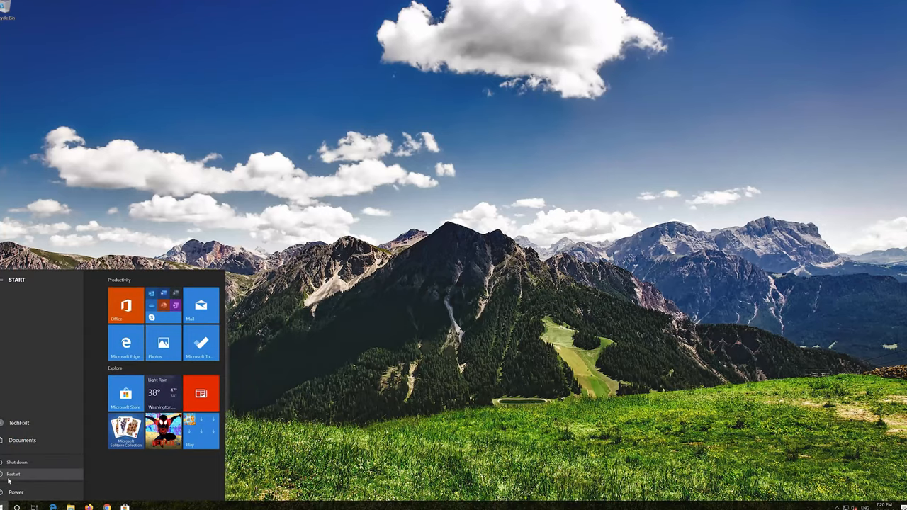
click(17, 469)
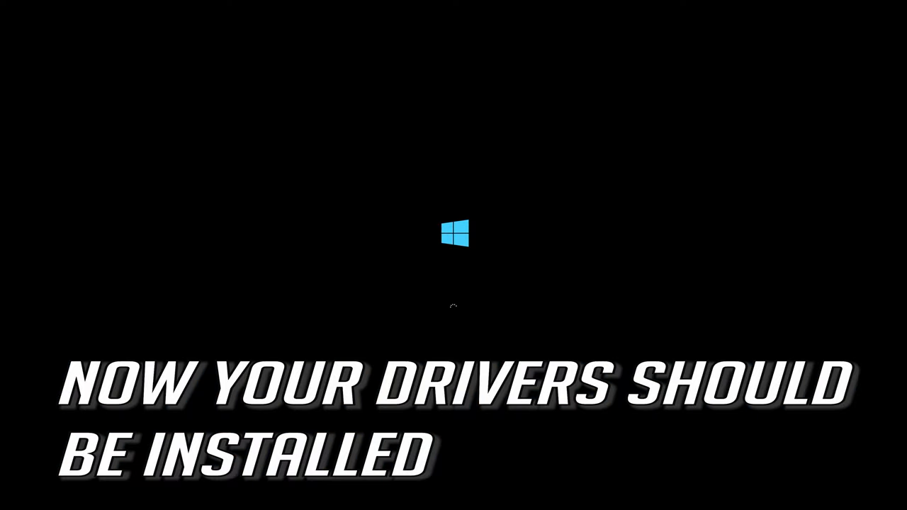